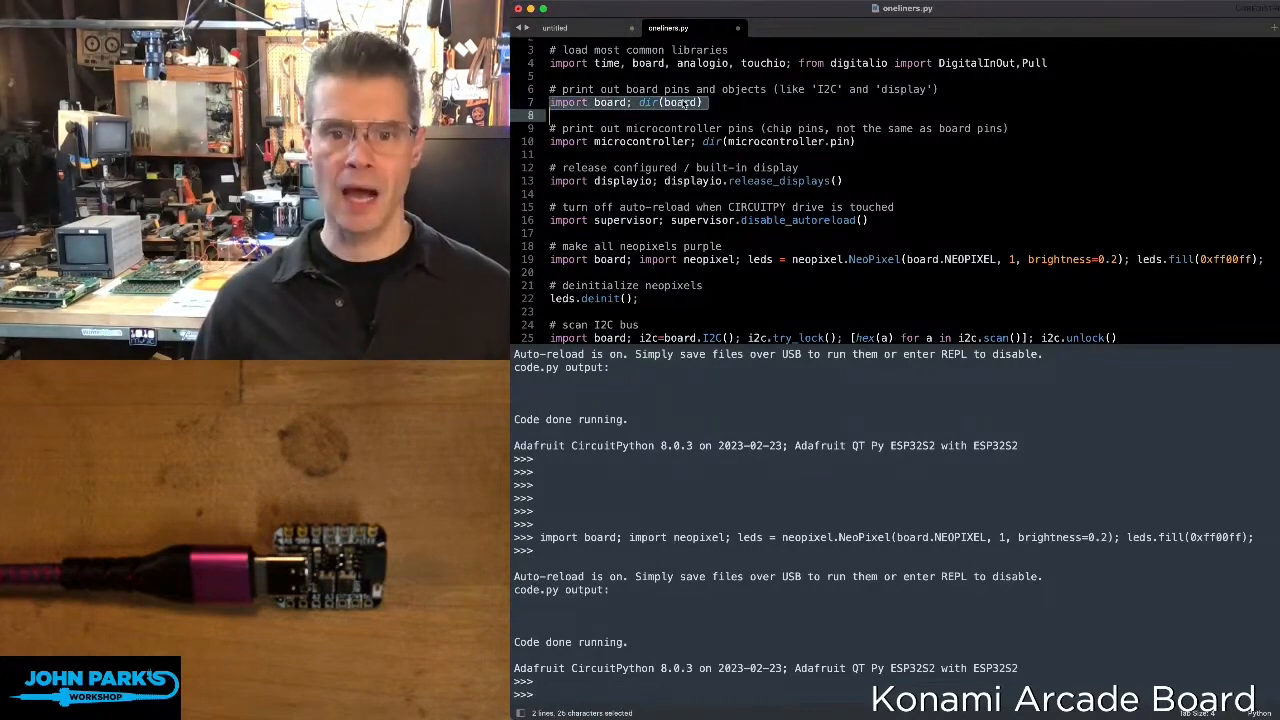
- Copy the selected 'import board; dir(board)' one-liner to the clipboard
key(cmd+c)
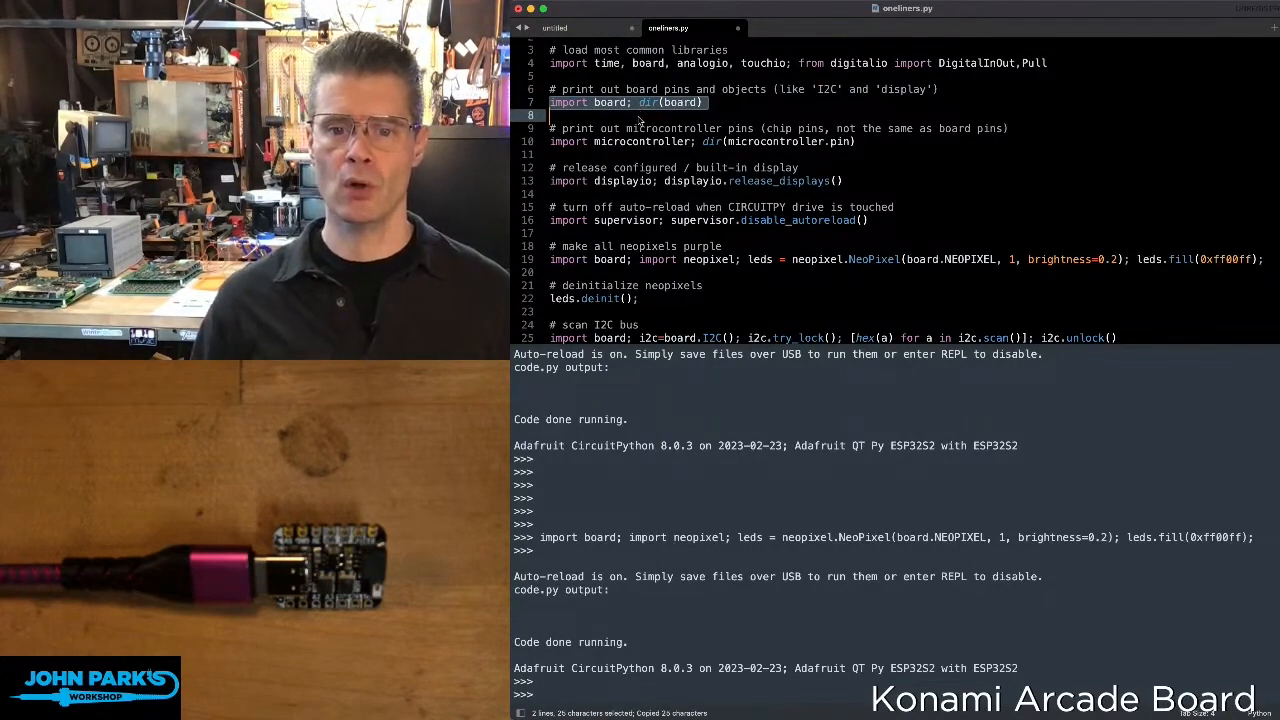